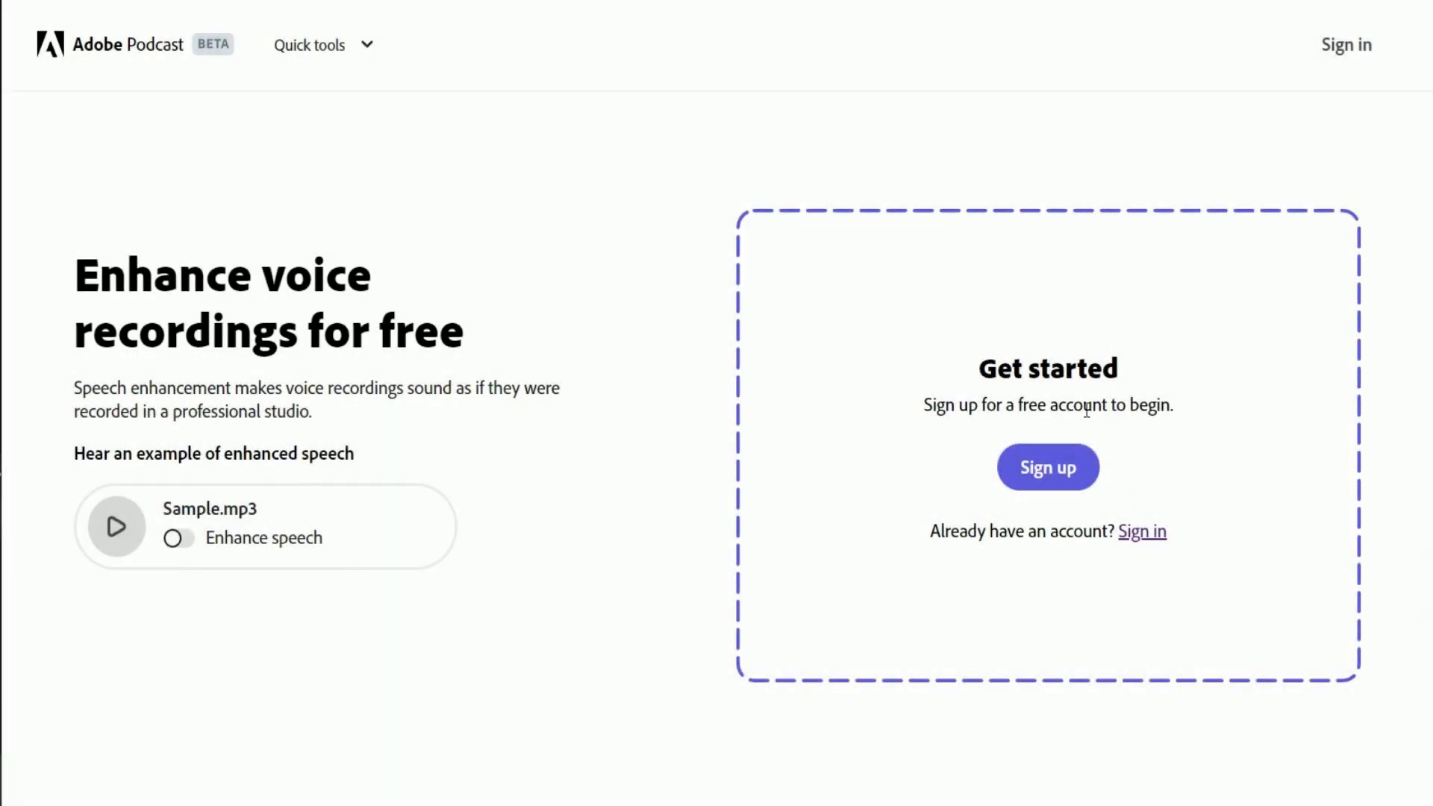
# - Sign in to the existing Adobe account to reach the Enhance Speech upload area
pyautogui.click(1047, 467)
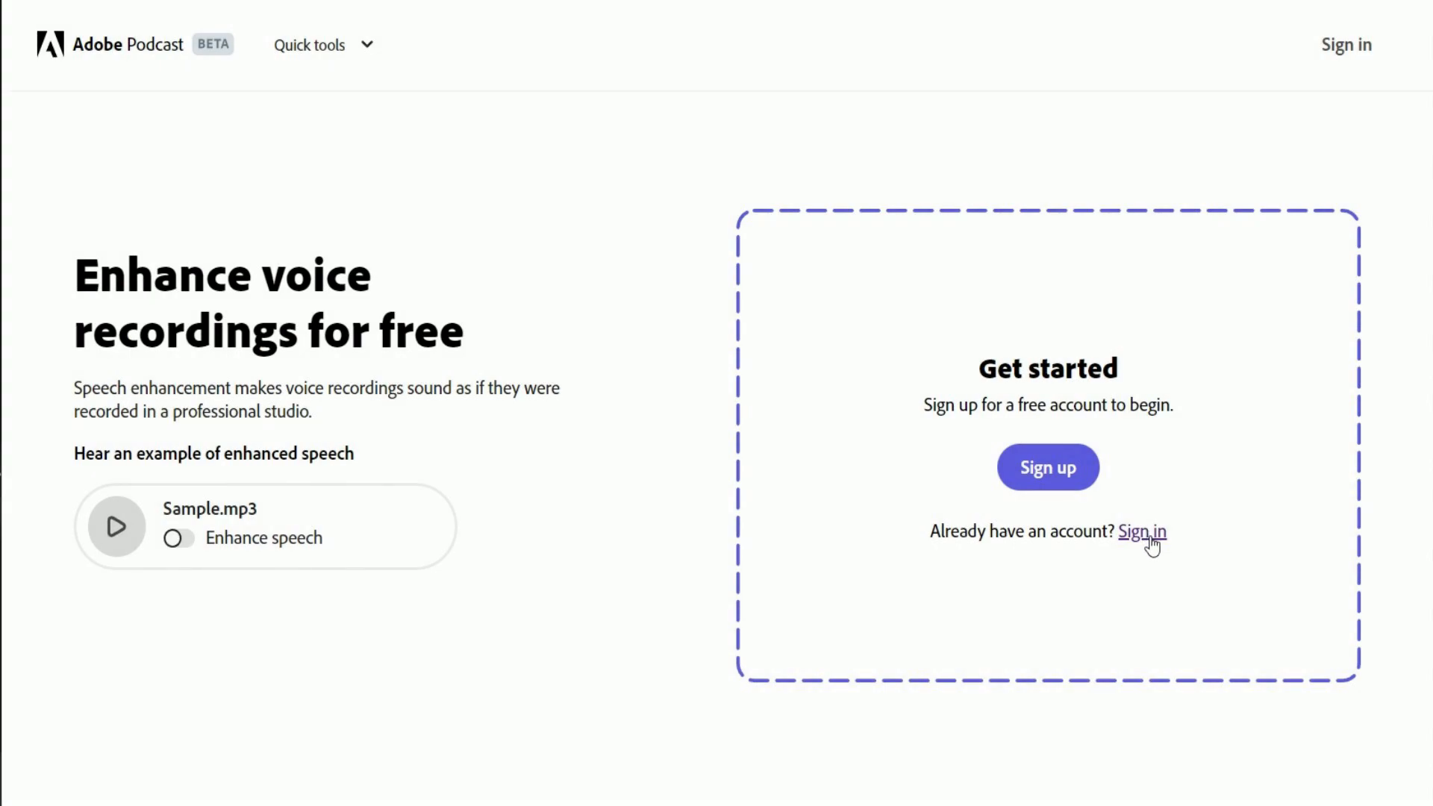
pyautogui.click(1142, 532)
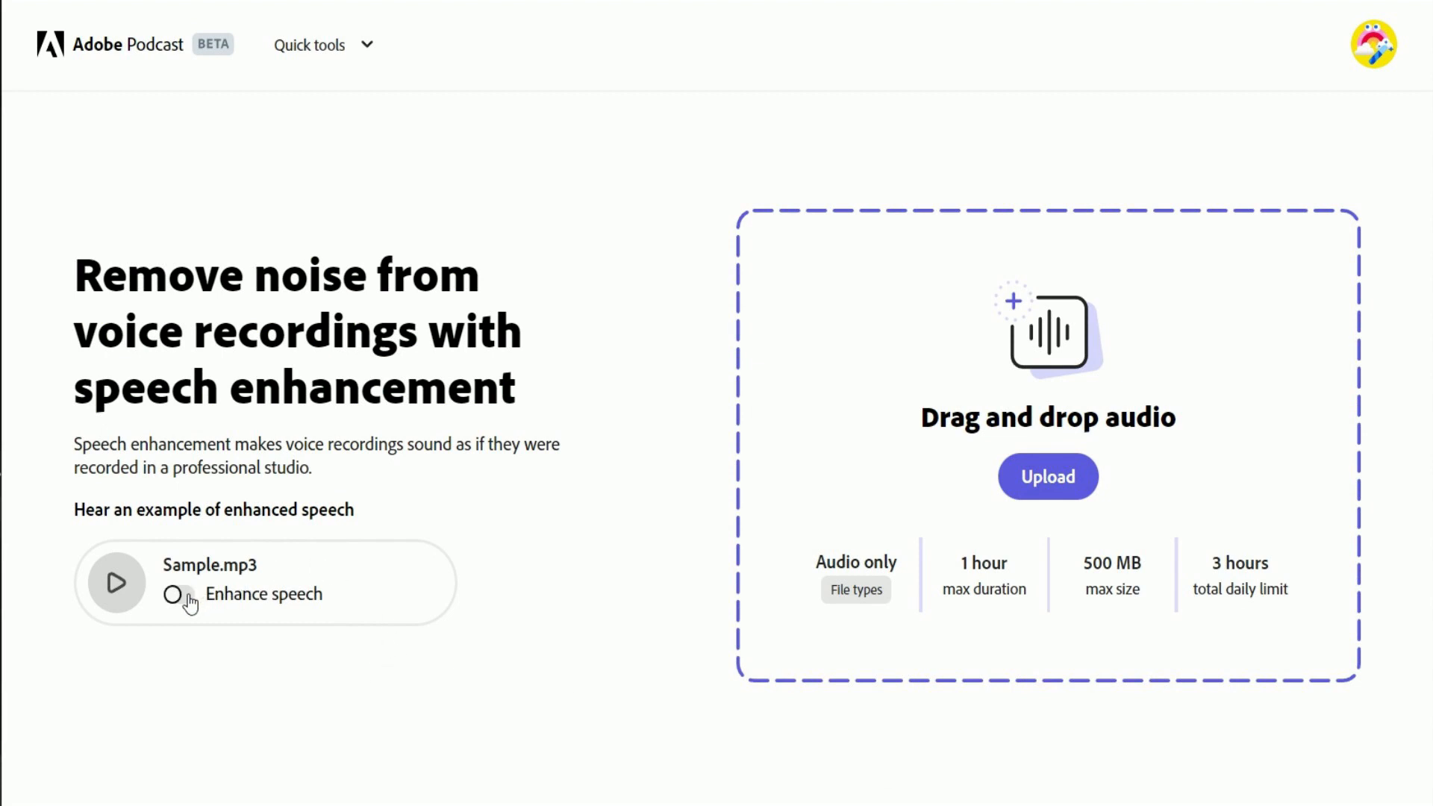
# - Play Sample.mp3, switch Enhance speech on to get Sample (enhanced).wav, then stop playback
pyautogui.click(177, 594)
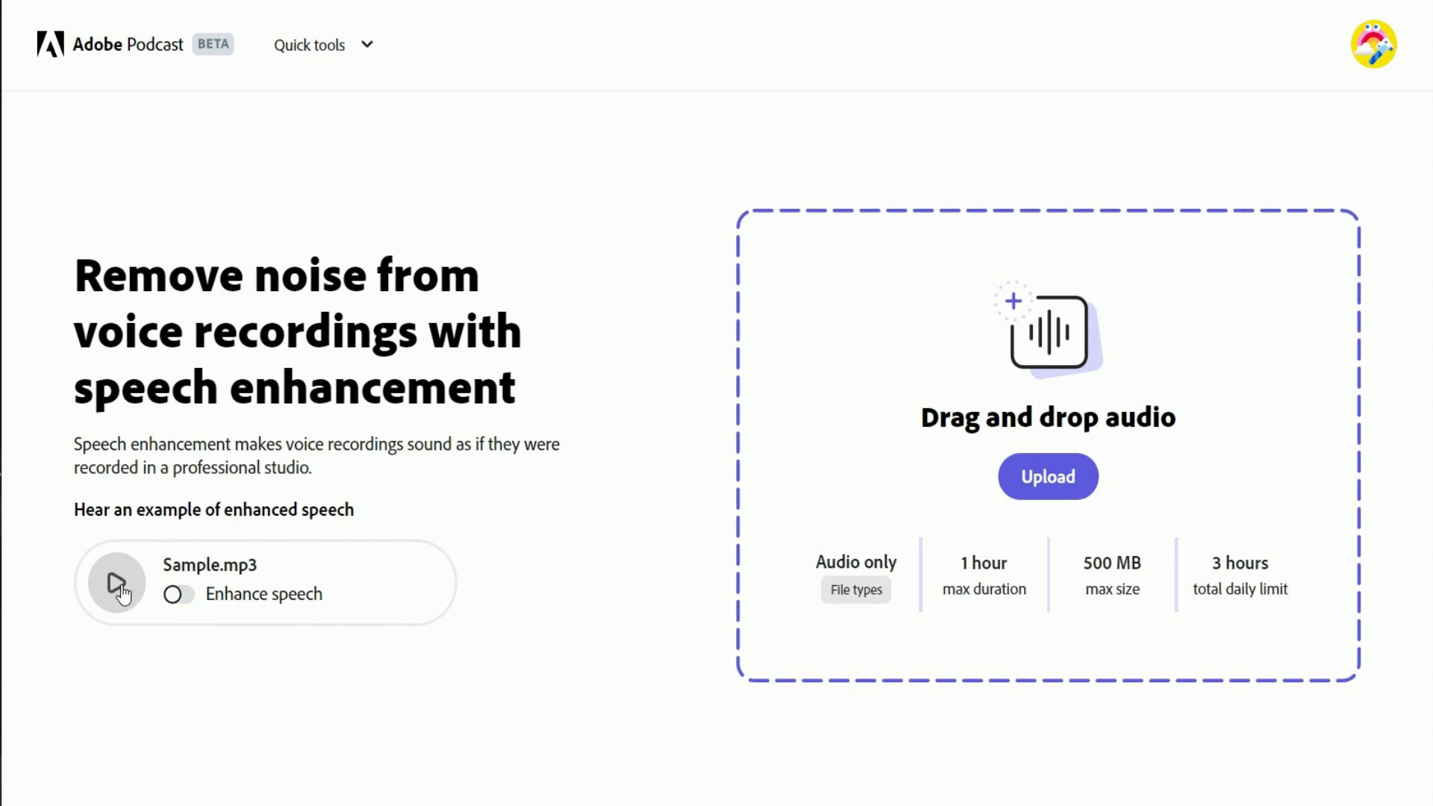
pyautogui.click(120, 583)
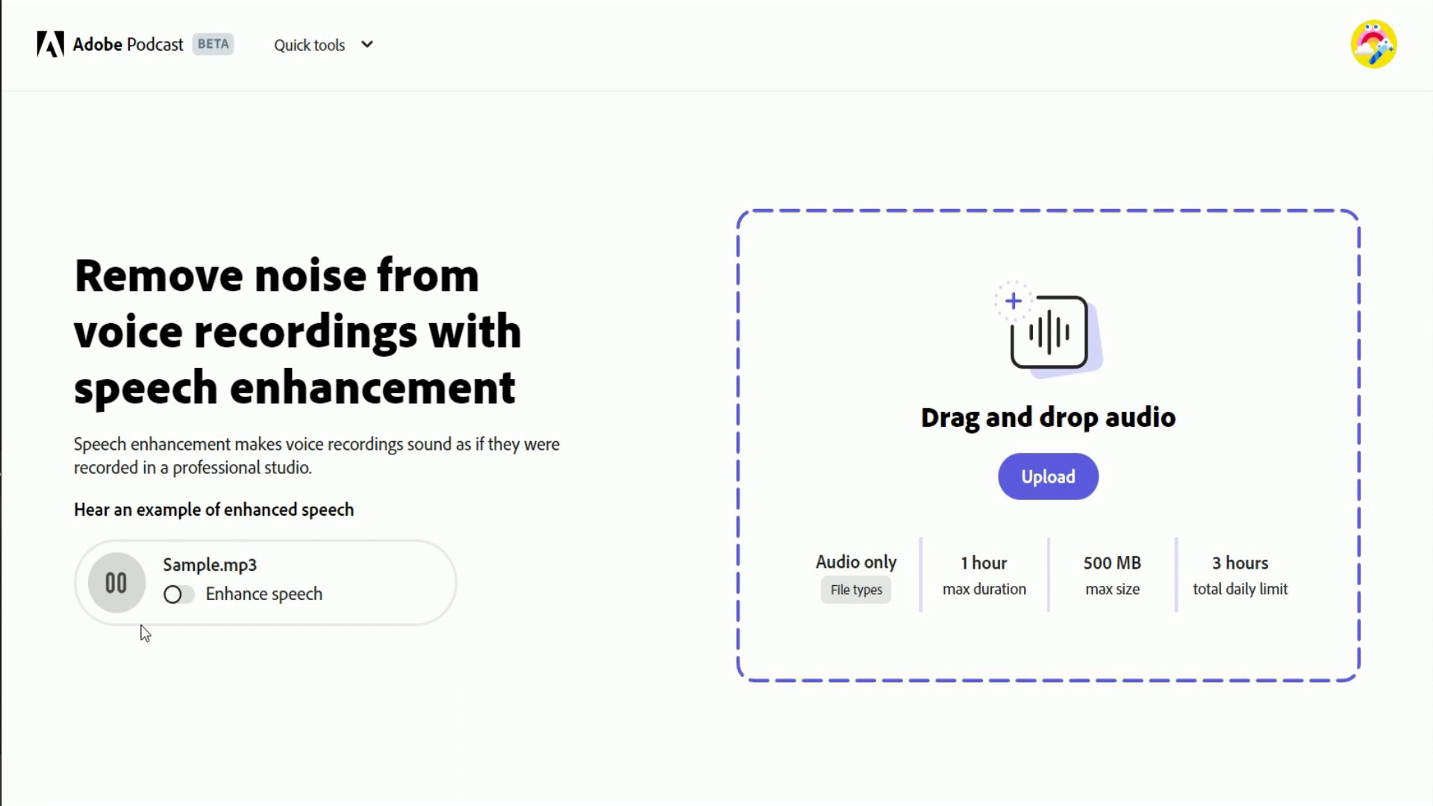
pyautogui.moveTo(189, 606)
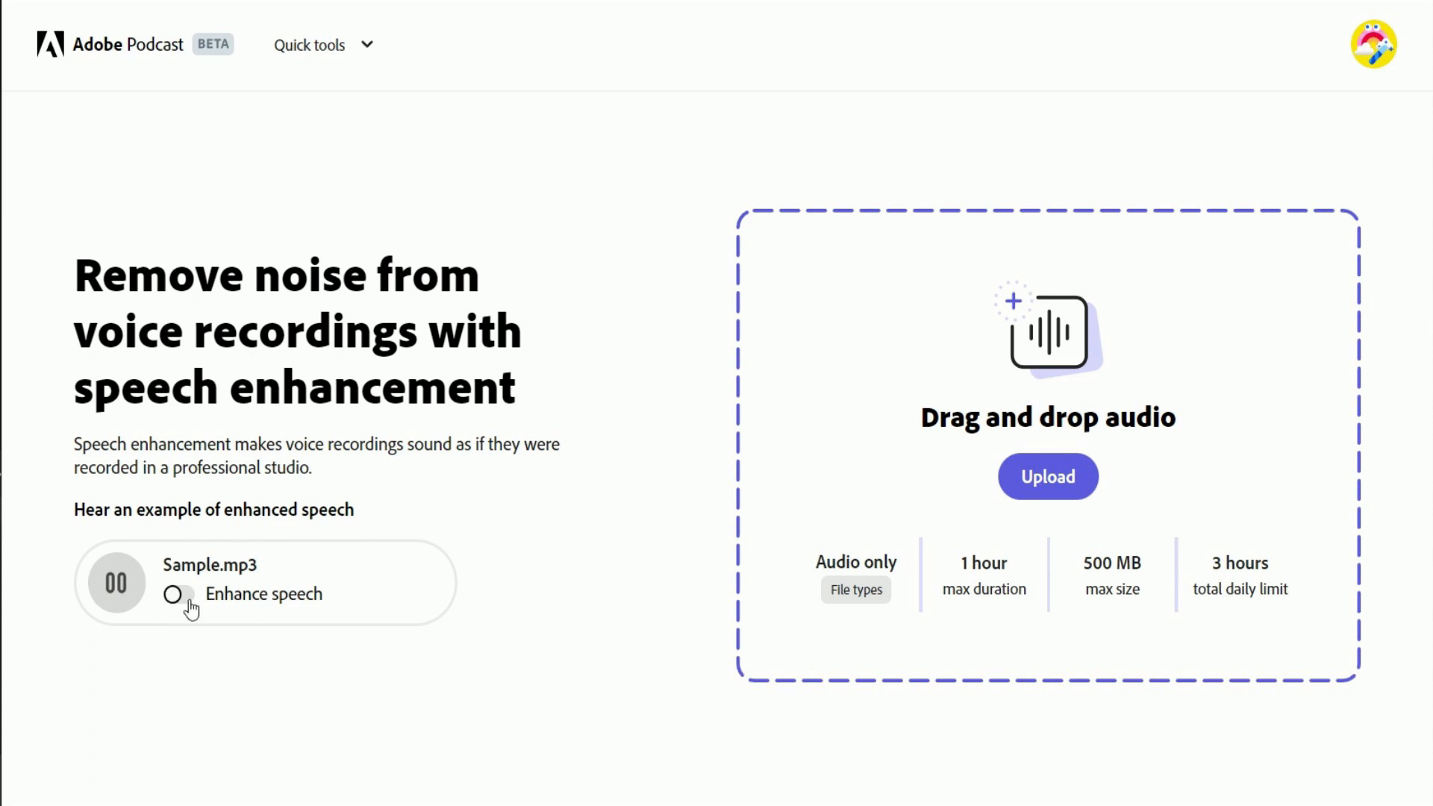
pyautogui.click(179, 594)
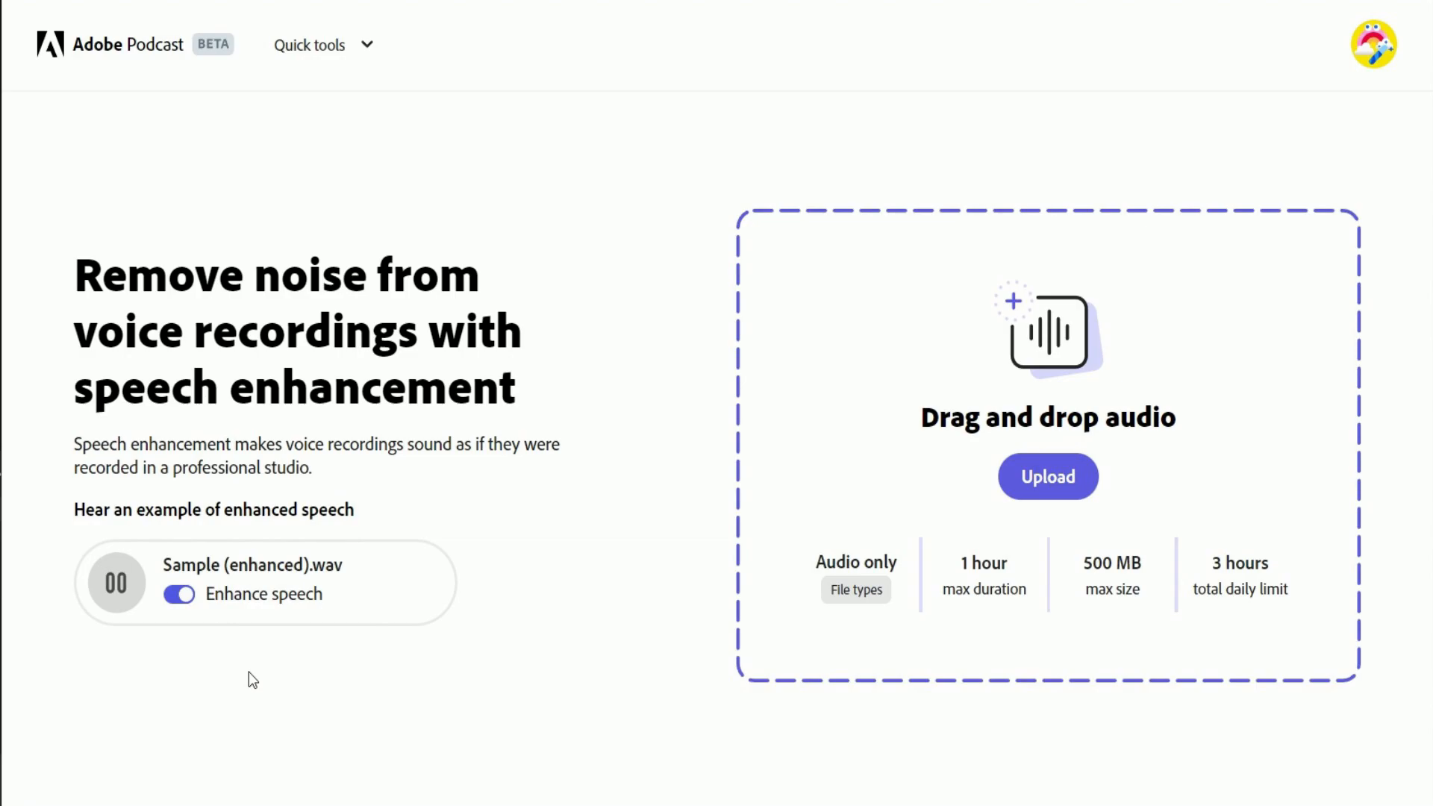
pyautogui.click(1048, 476)
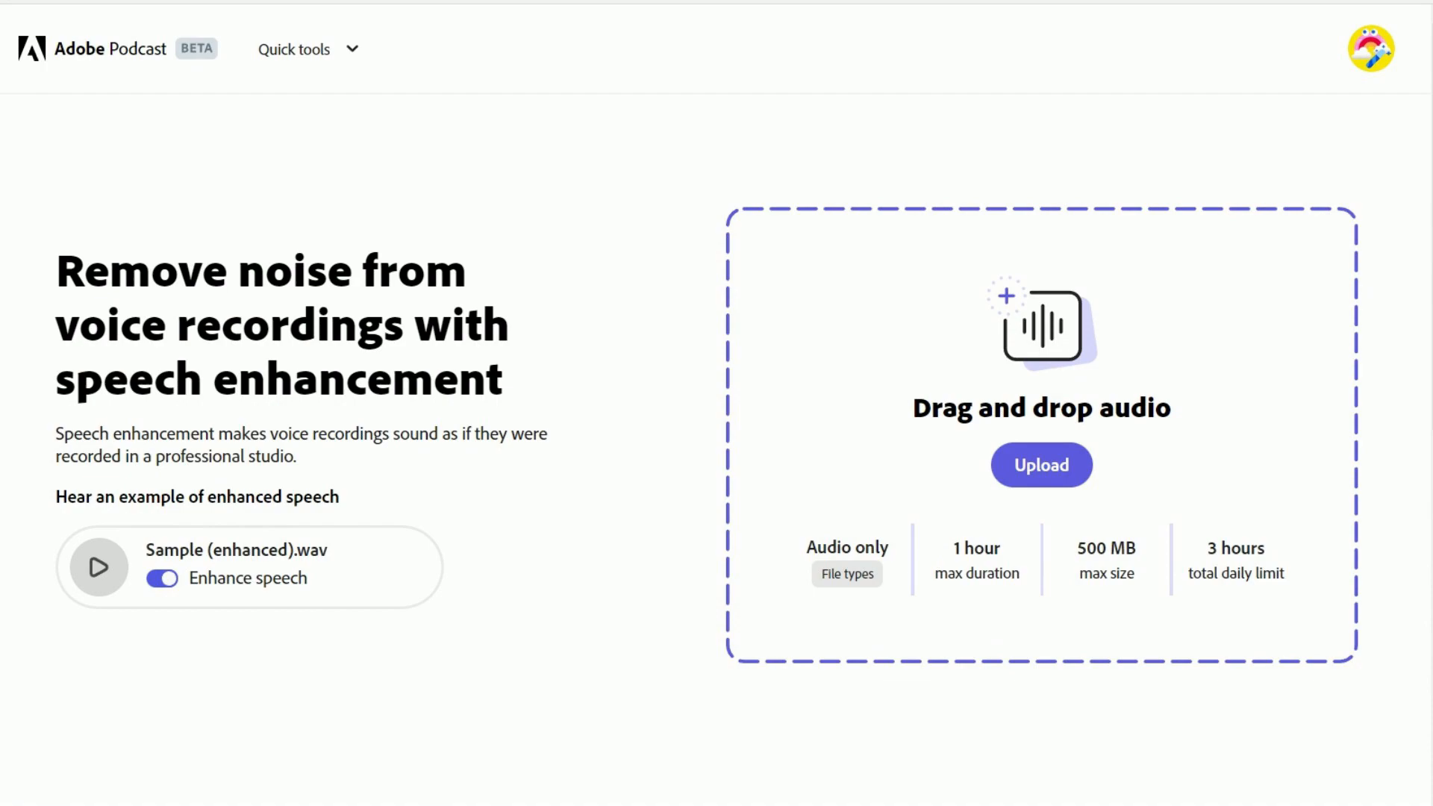
pyautogui.moveTo(845, 573)
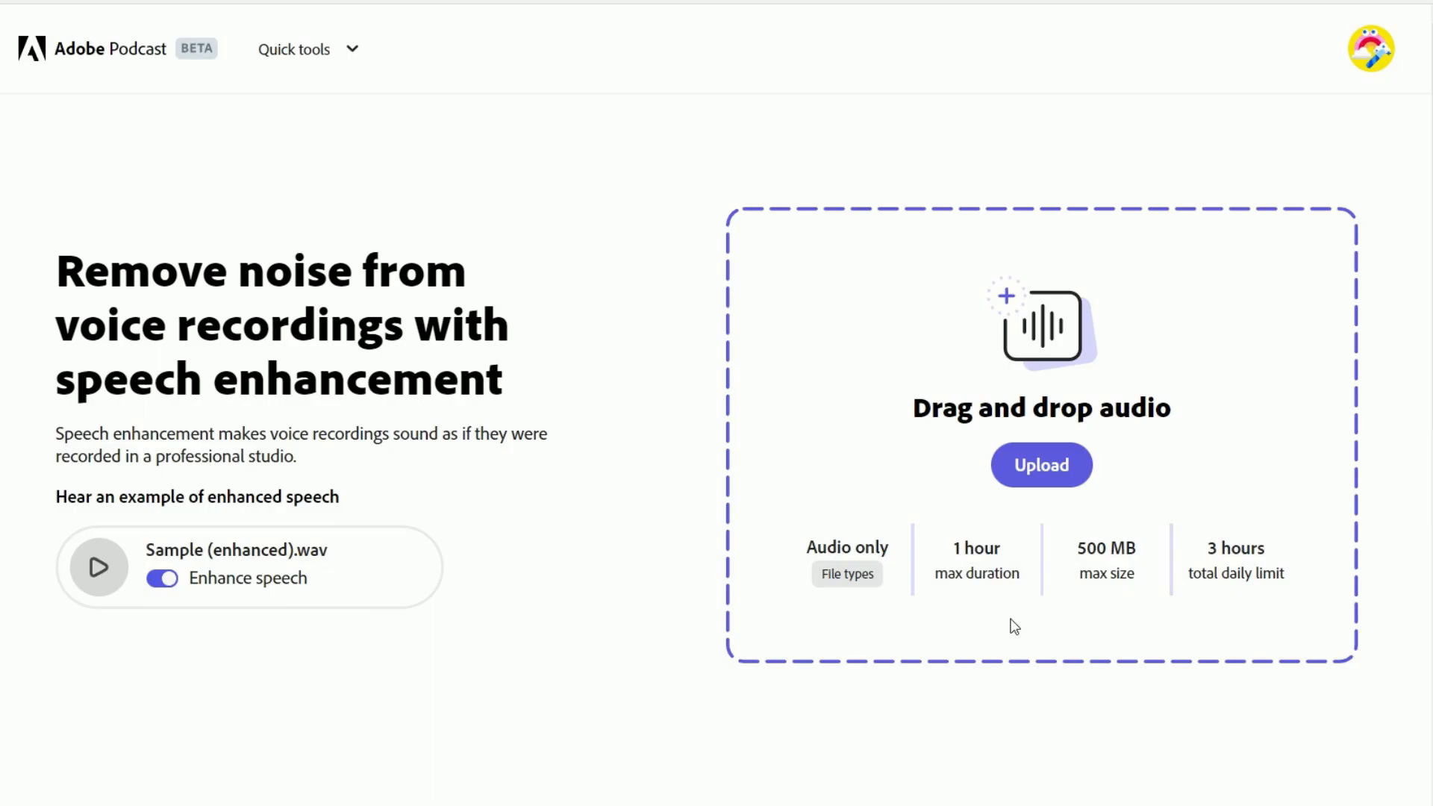
pyautogui.moveTo(1072, 725)
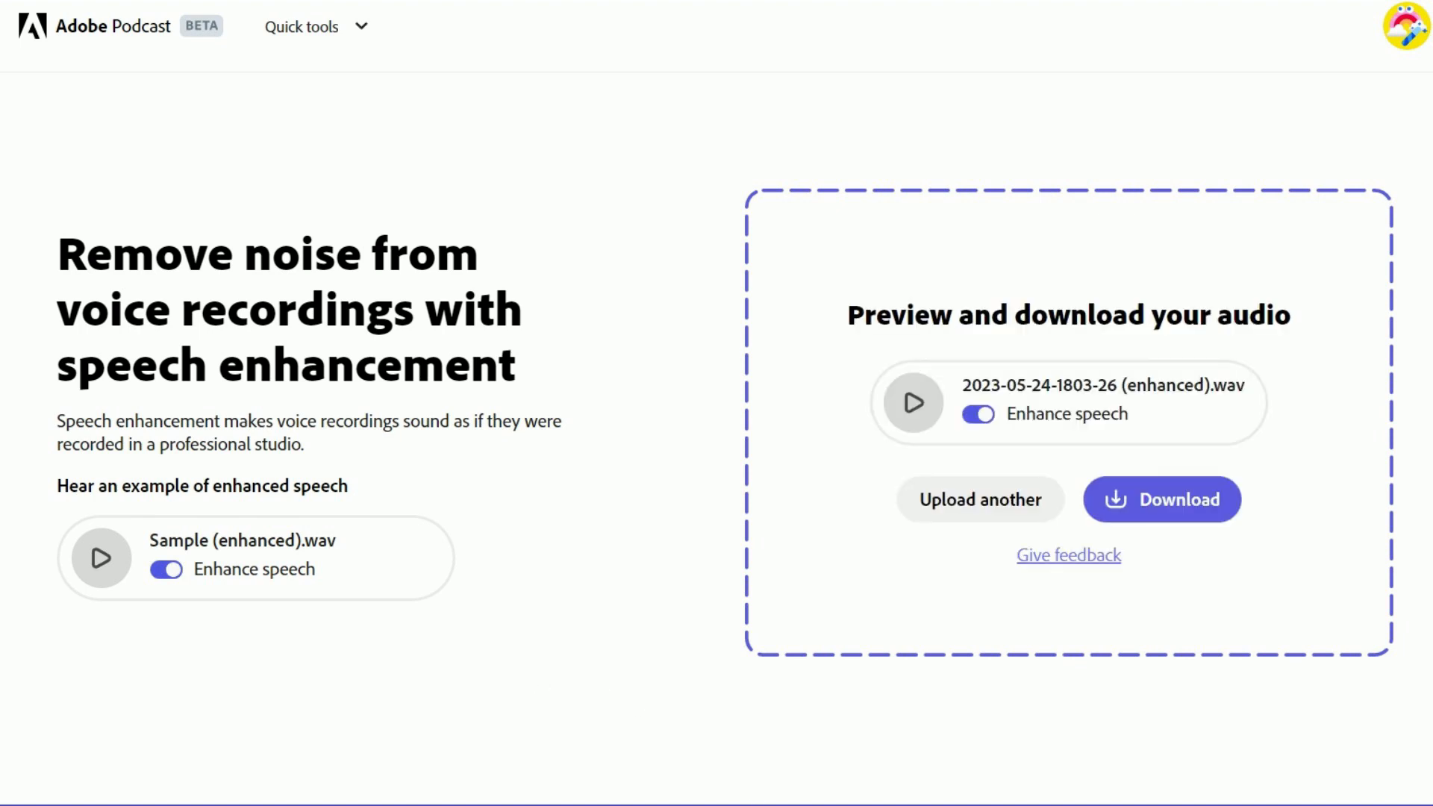
# - Play the original unenhanced upload for comparison, then switch Enhance speech back on
pyautogui.click(976, 413)
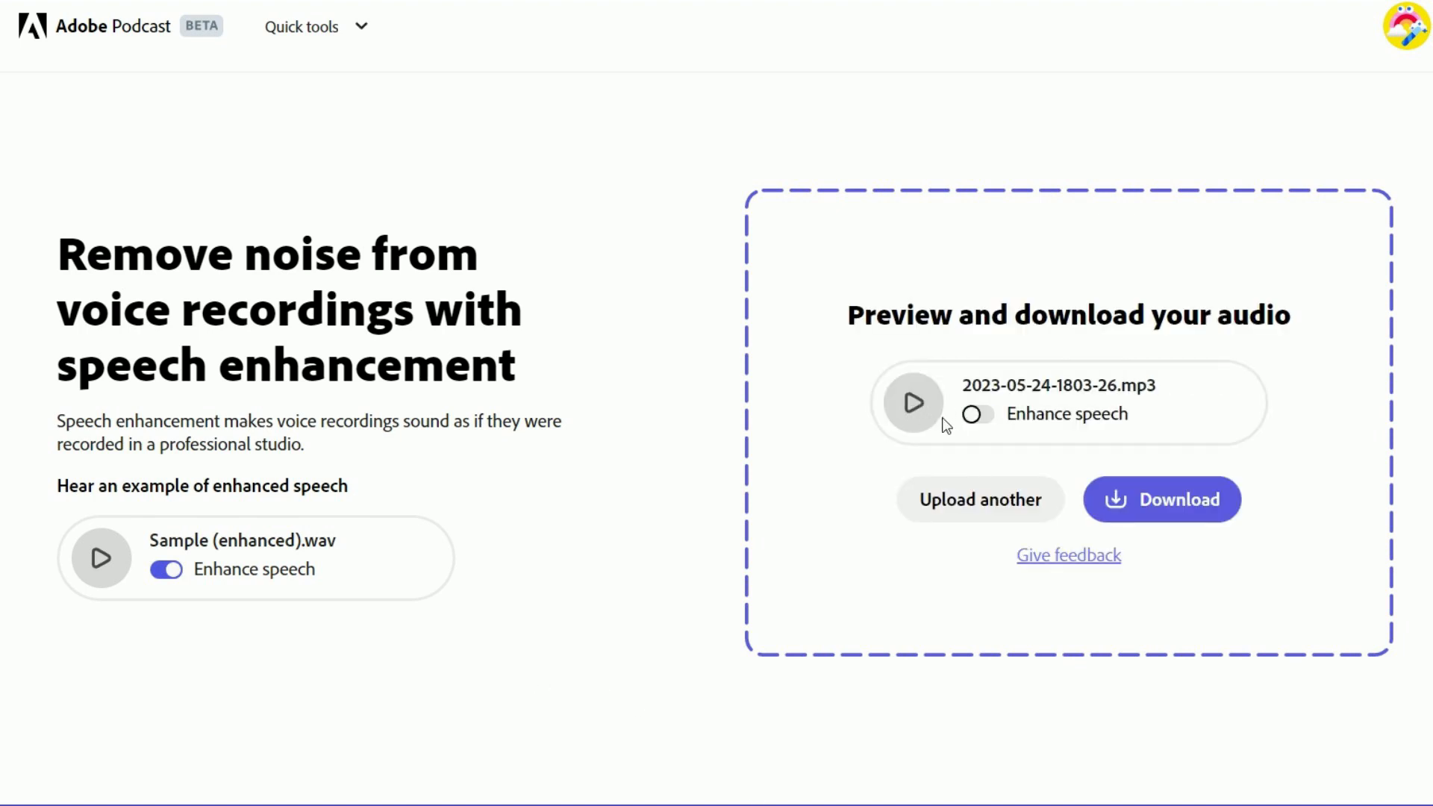
pyautogui.click(911, 402)
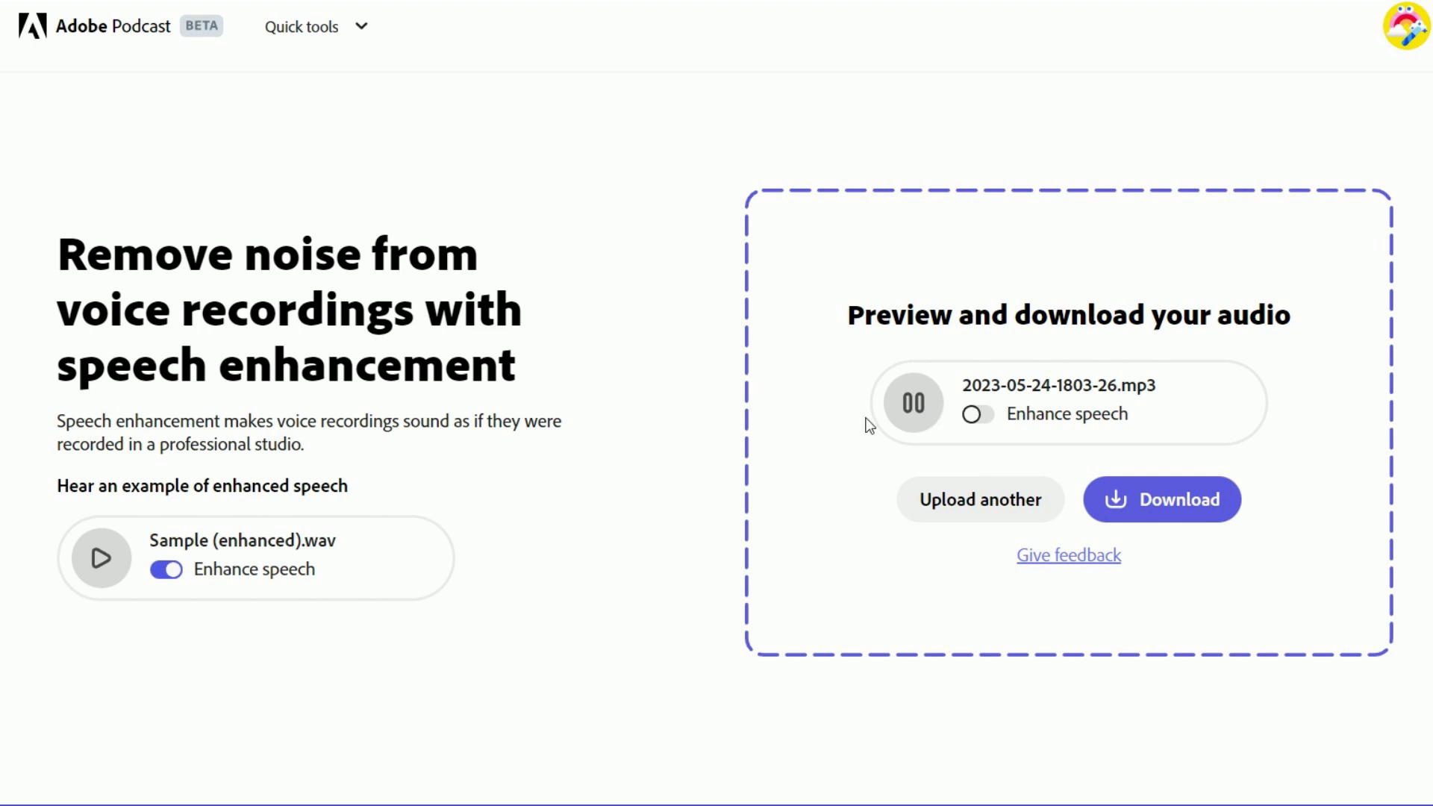
pyautogui.click(975, 414)
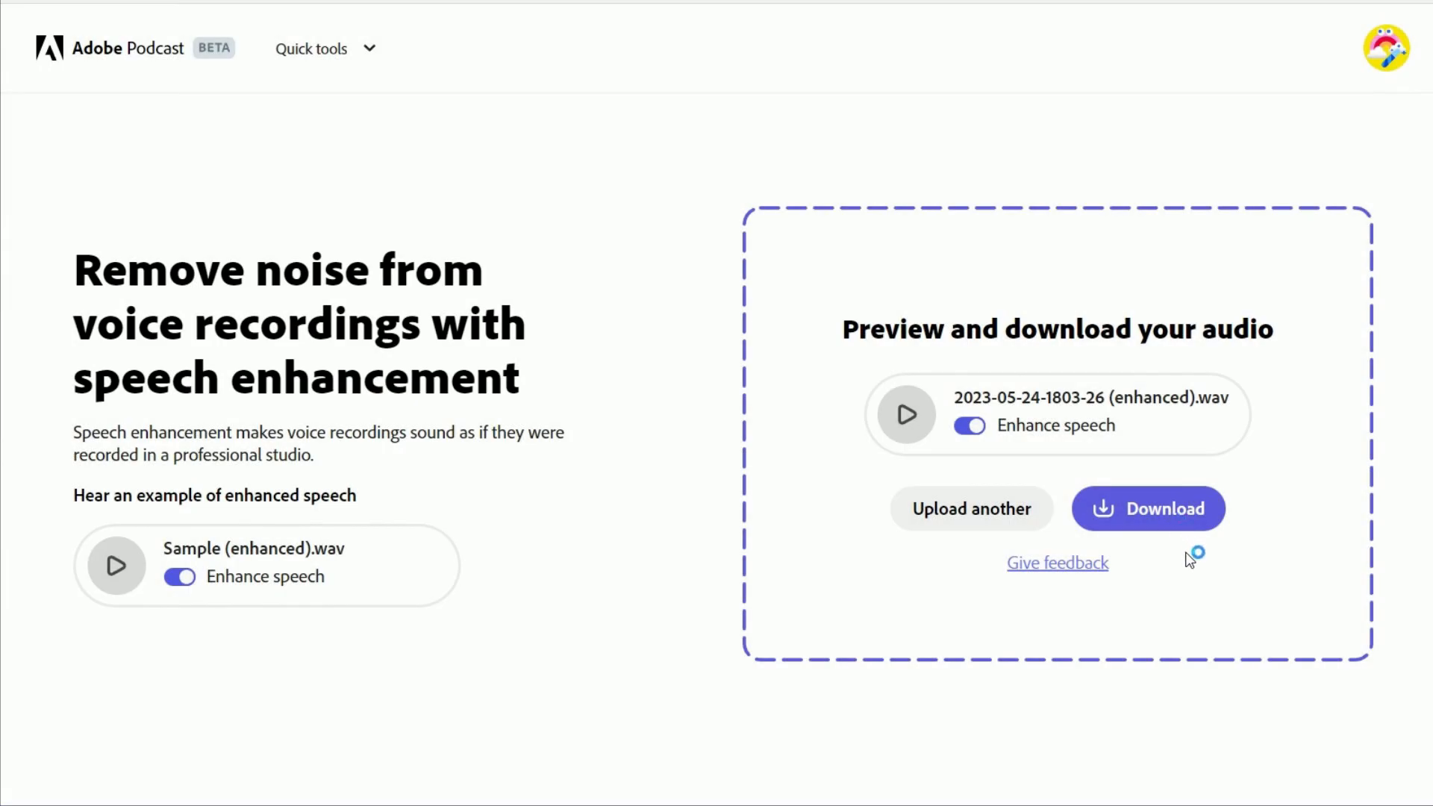
# - Download the enhanced WAV file and save it to the computer
pyautogui.click(1146, 508)
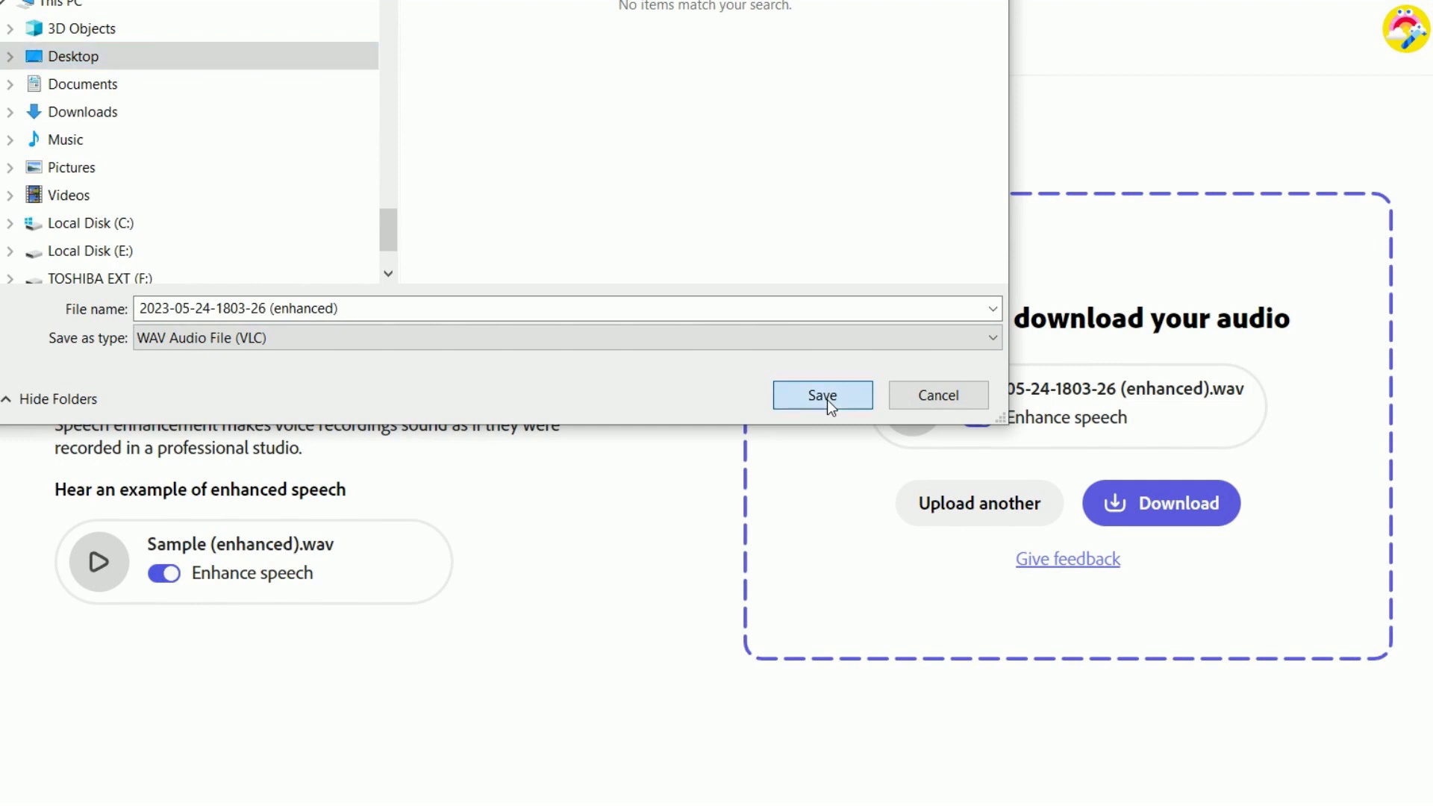
pyautogui.click(821, 394)
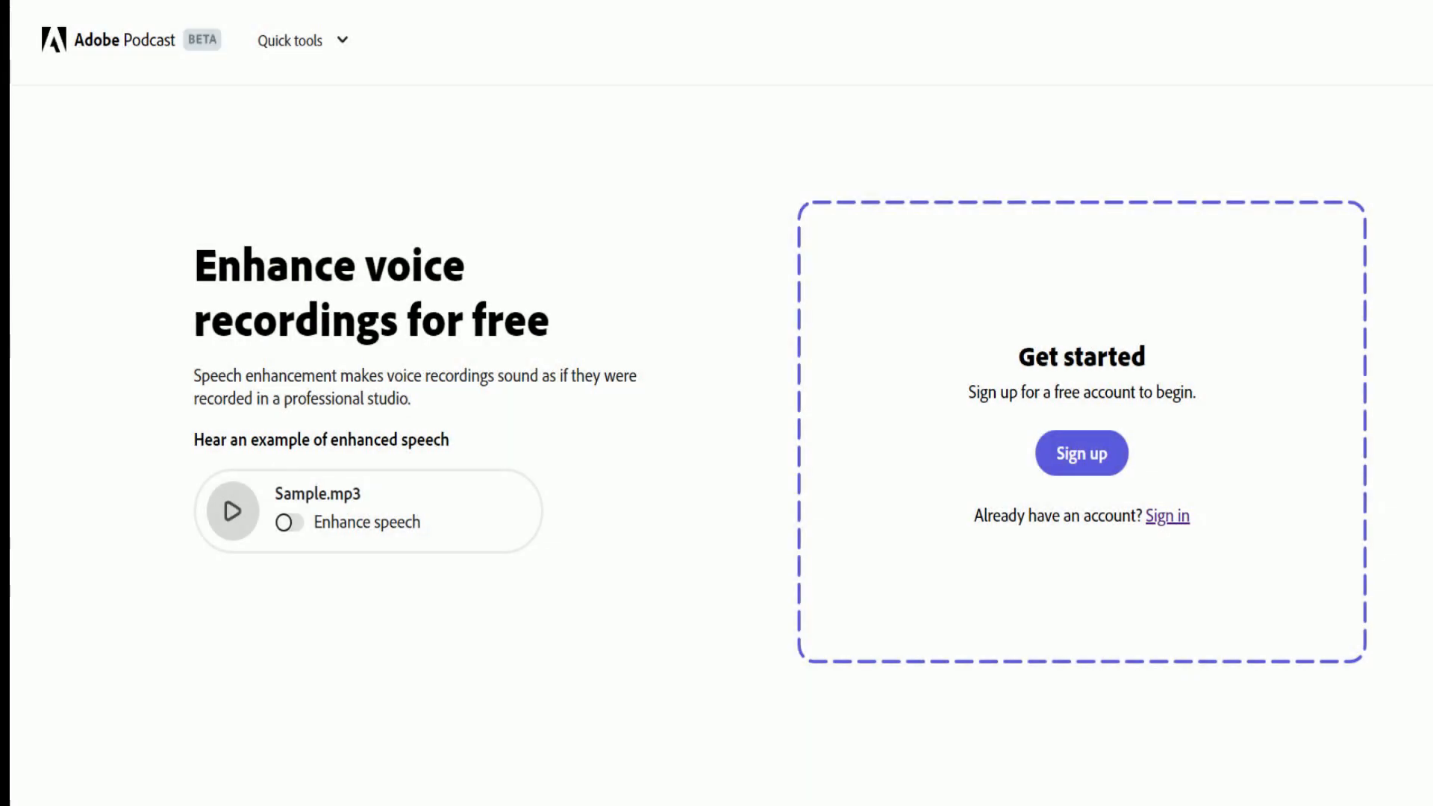